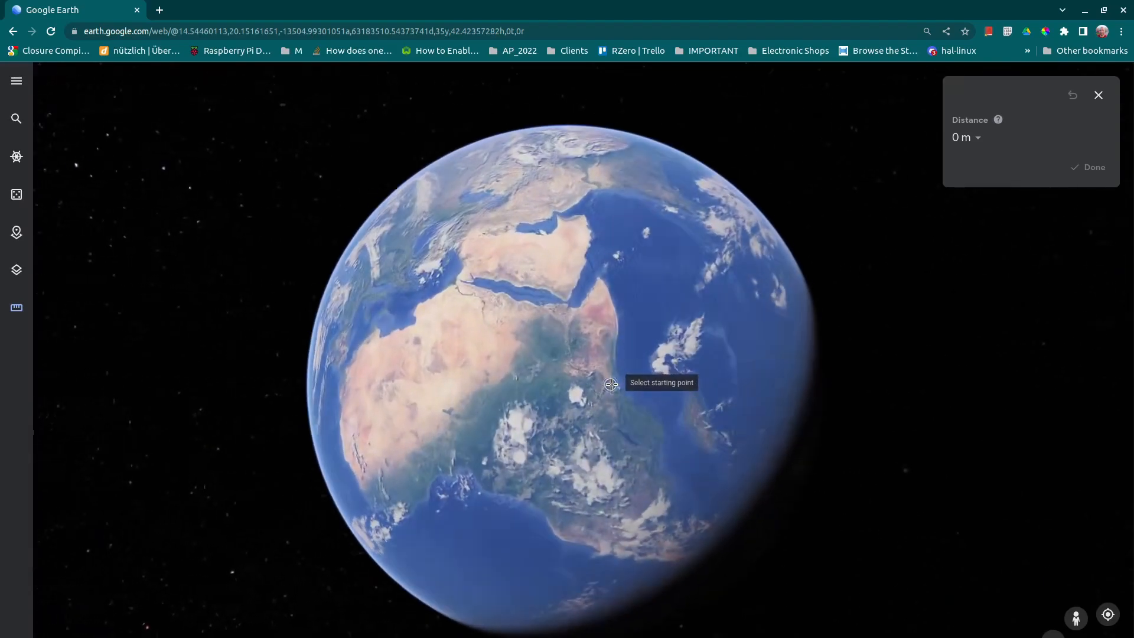
Measure the Egypt-to-northern-Madagascar distance in Google Earth, reading about 5,417 km.
scroll("down", 3)
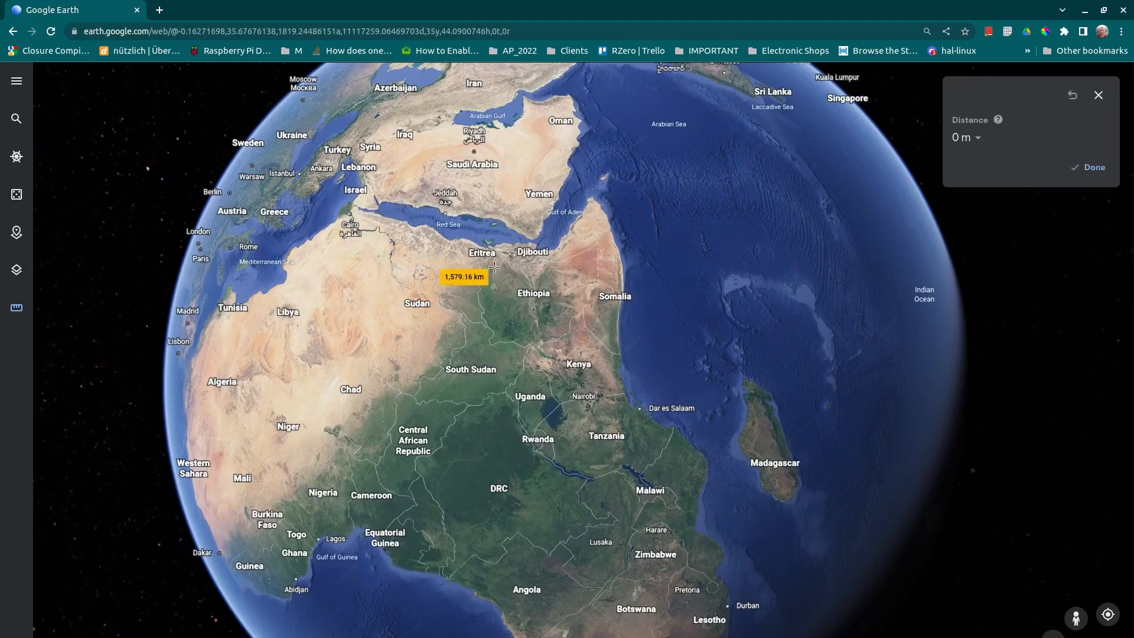
left_click(762, 398)
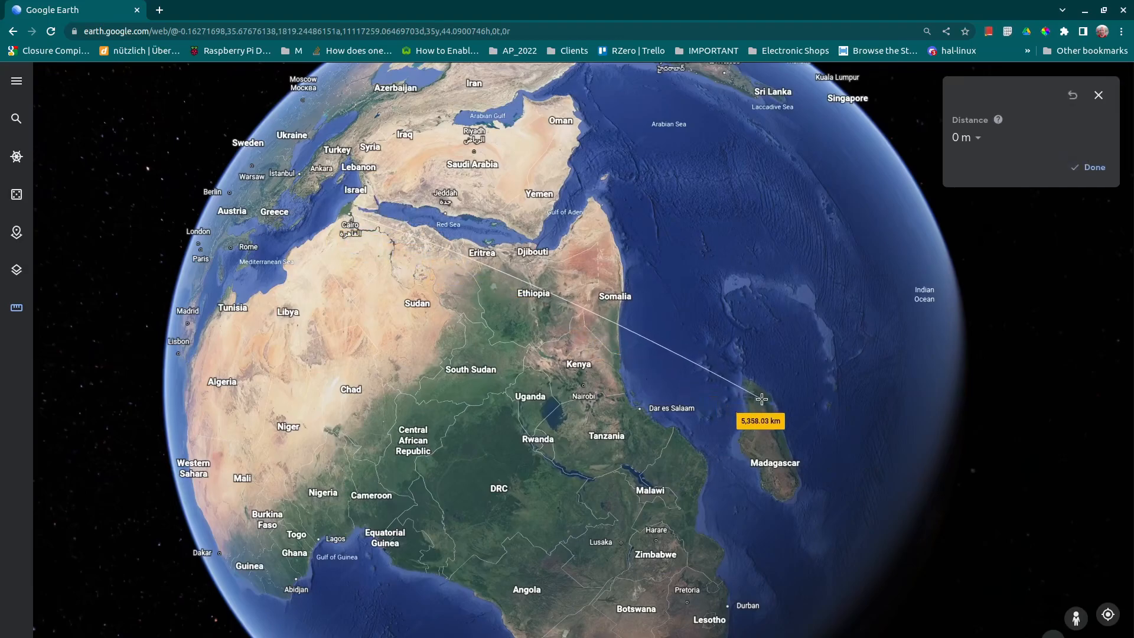
left_click(763, 400)
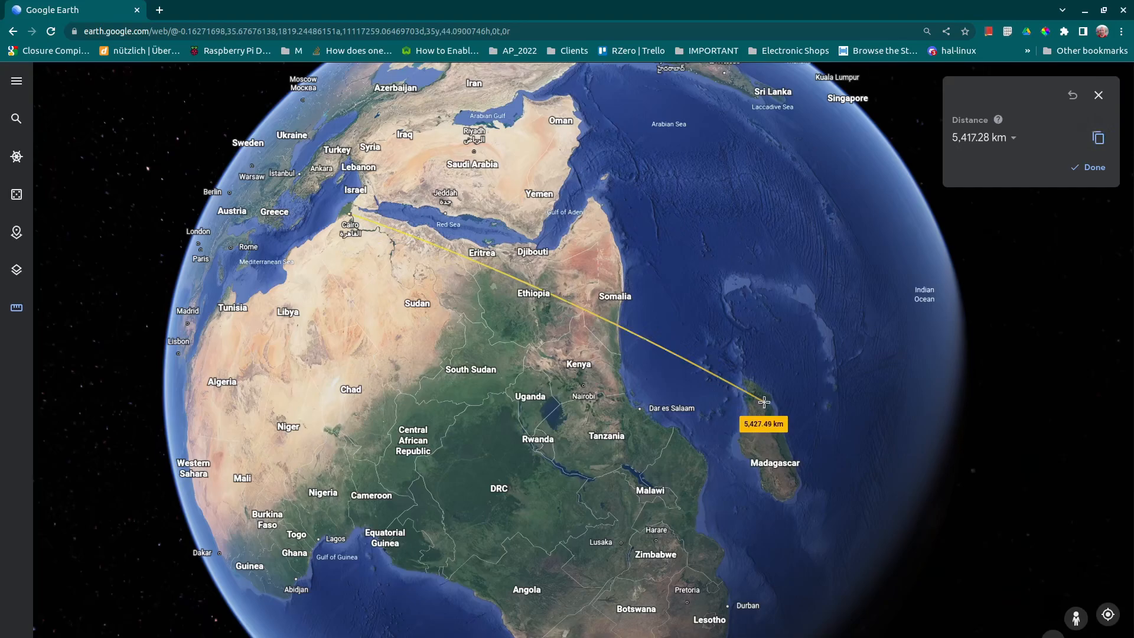
left_click(69, 10)
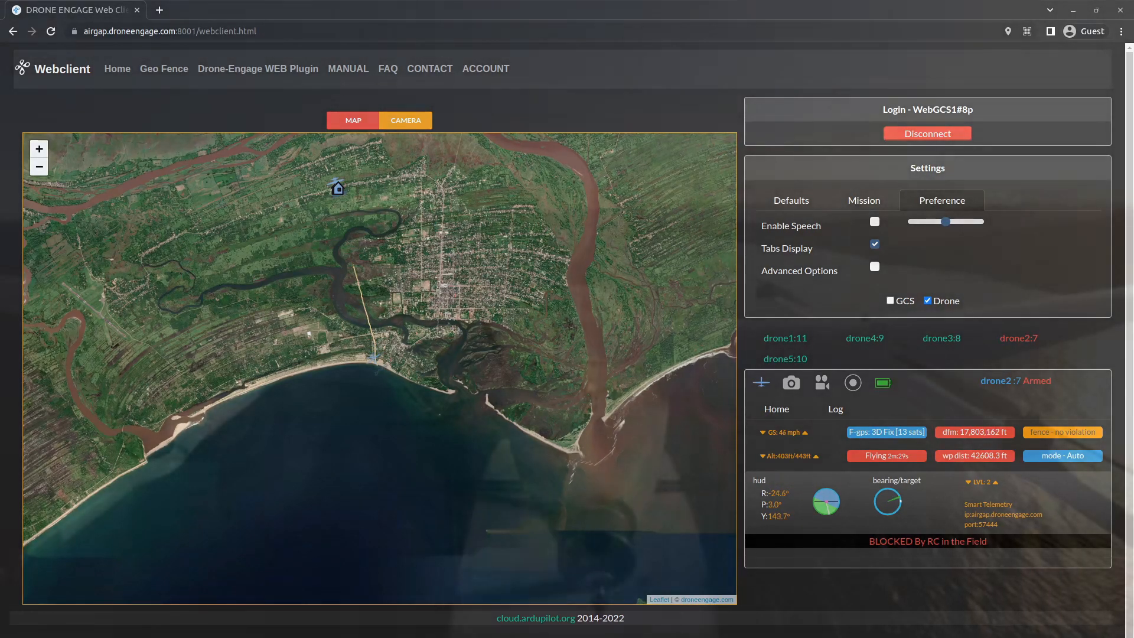
Zoom the satellite map out to widen the coastline view around drone2.
left_click(405, 120)
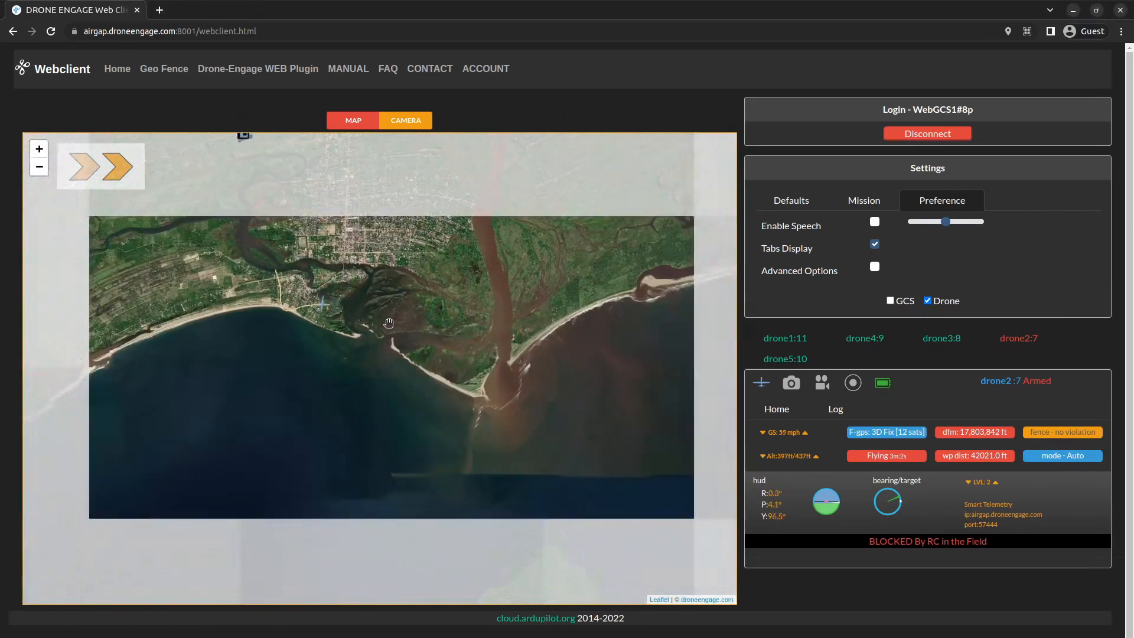
In Settings Defaults, switch the Alt Step unit away from feet.
left_click(791, 200)
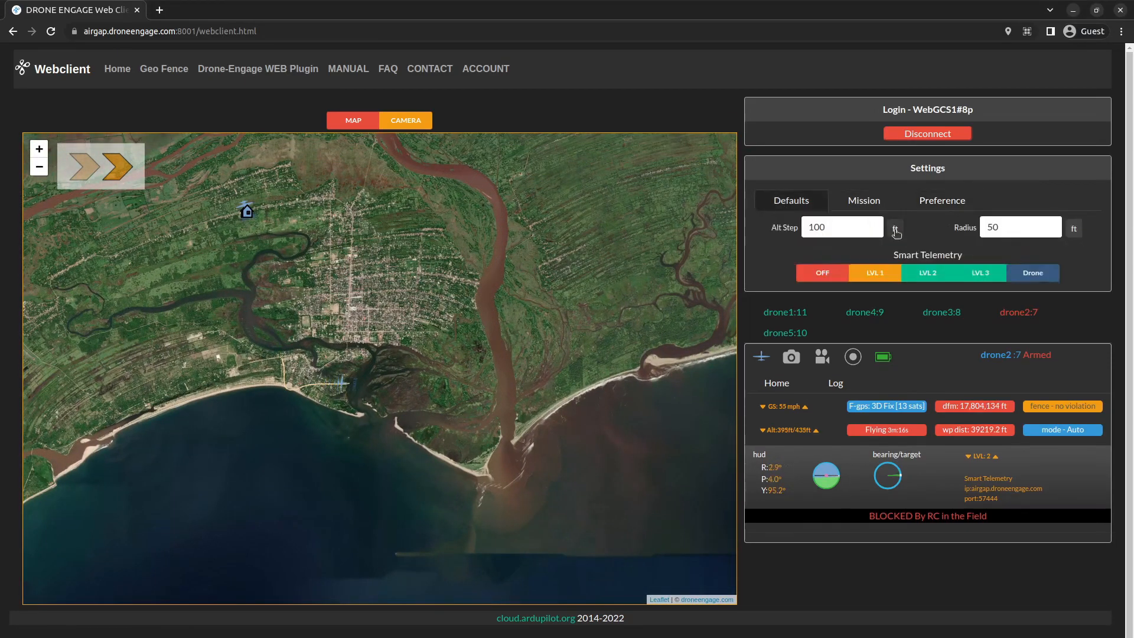
left_click(942, 200)
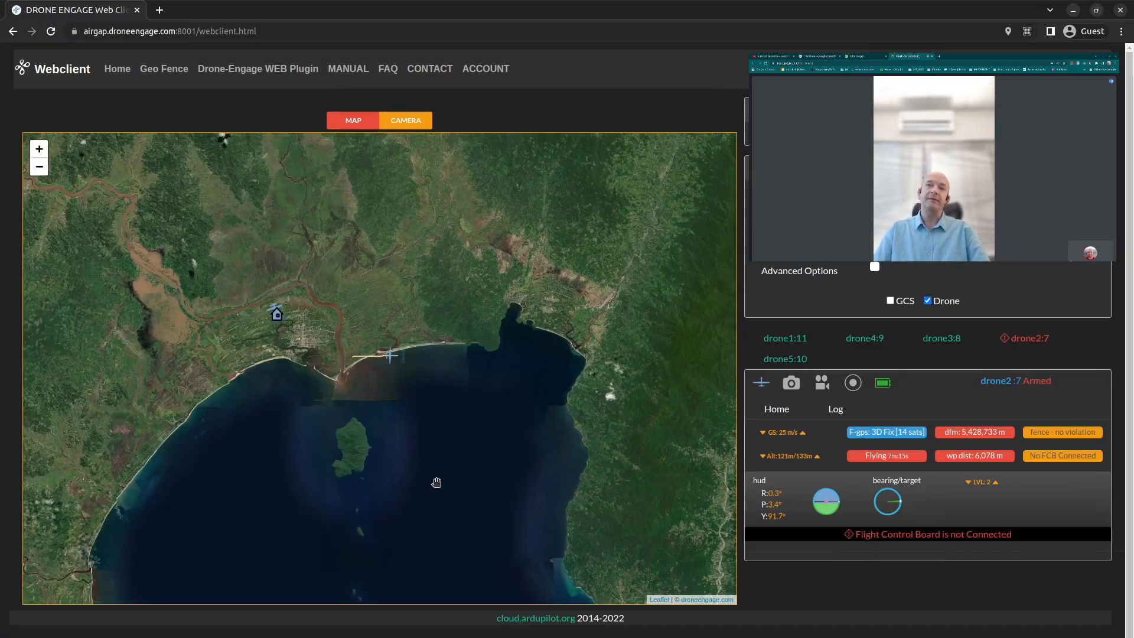
mouse_move(509, 466)
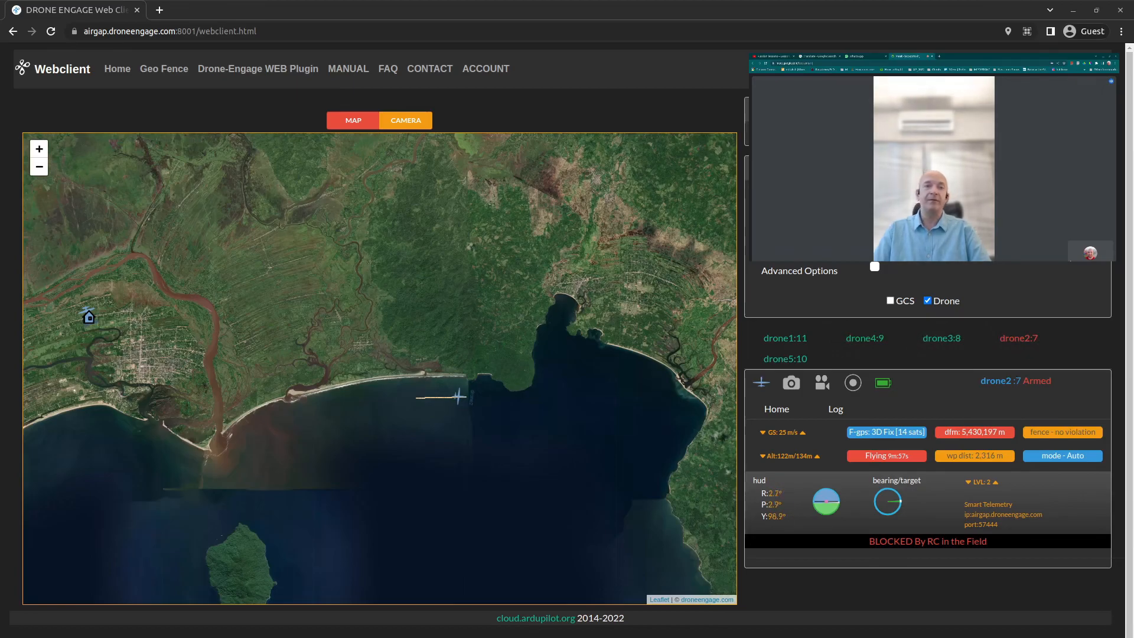
mouse_move(996, 283)
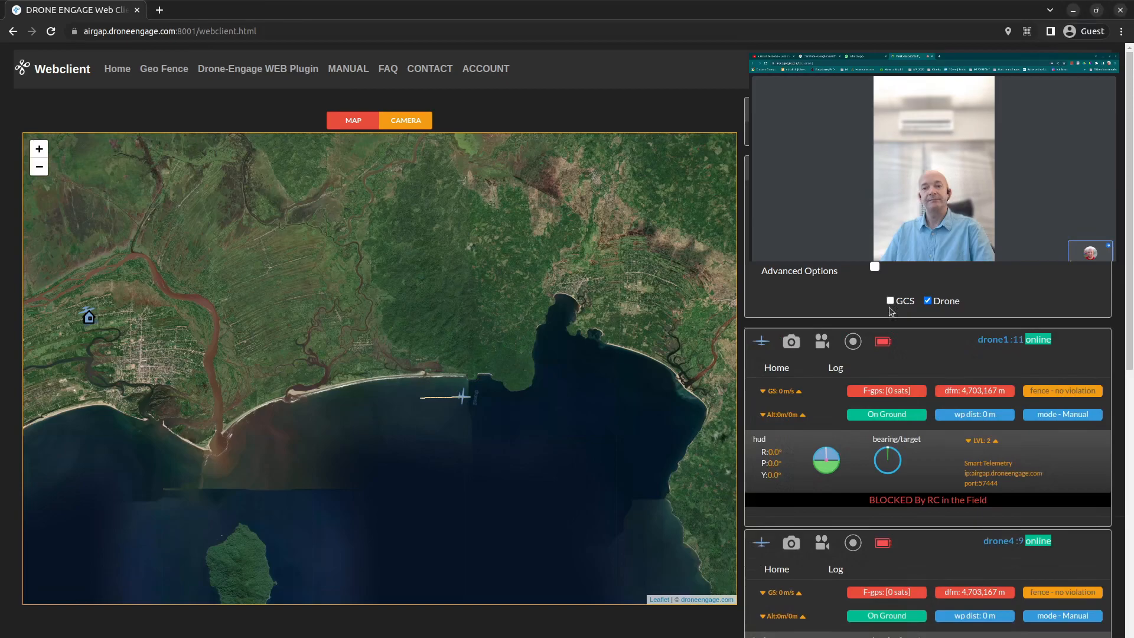
Select the drone2:7 tab to show only drone2's telemetry panel.
scroll("down", 3)
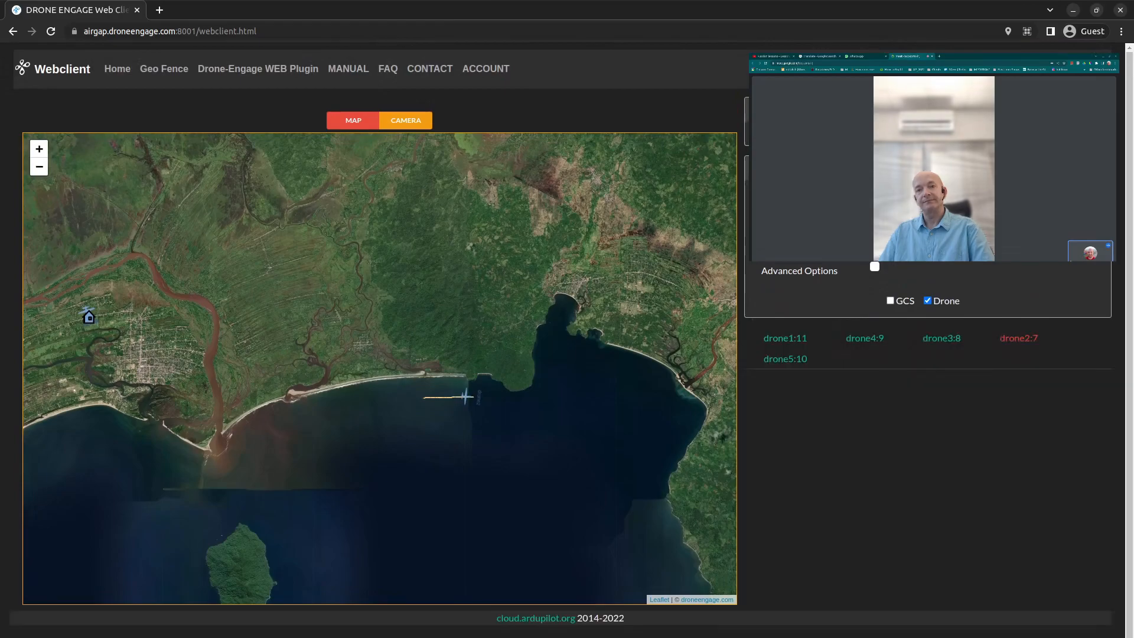
left_click(1018, 338)
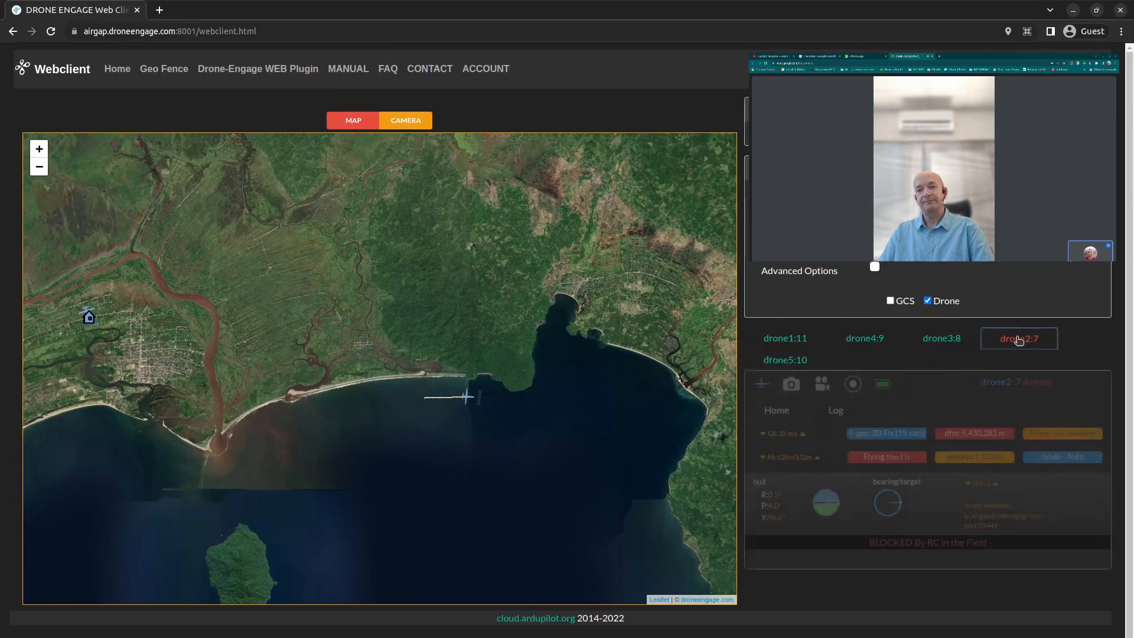
left_click(1019, 339)
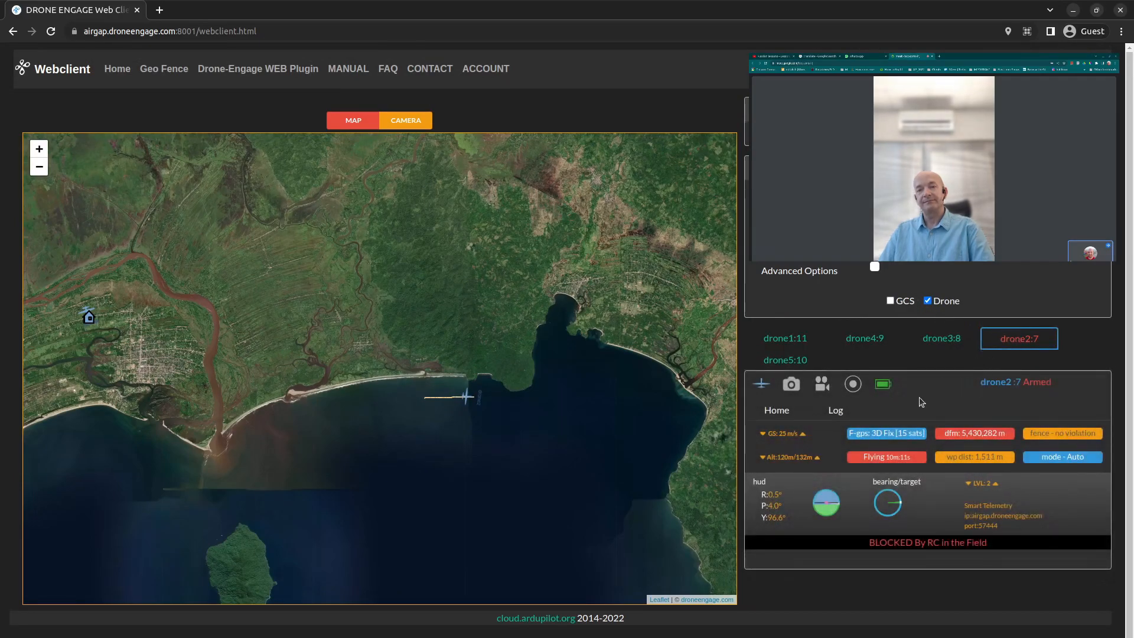